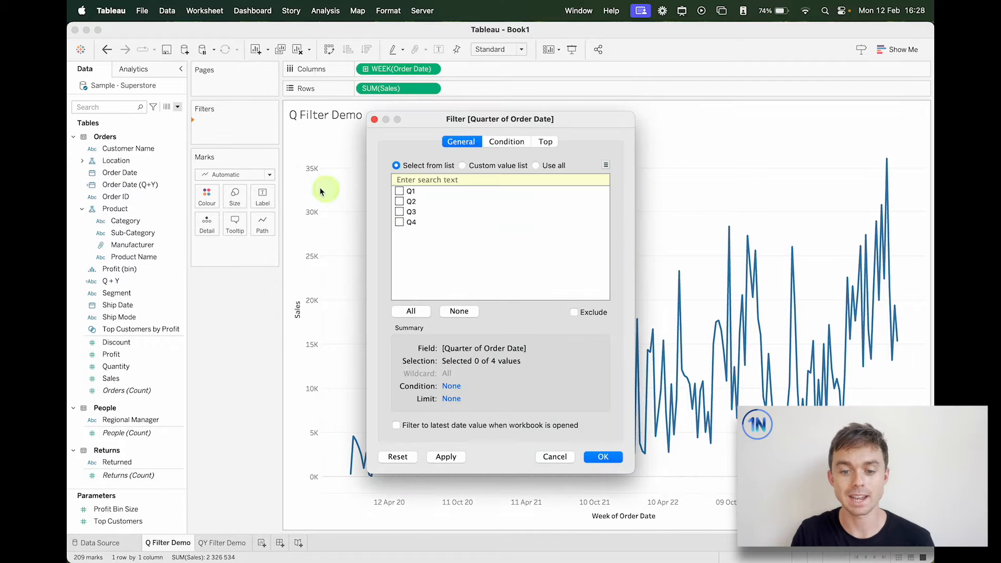
# Keep all four quarters in the Q Filter Demo filter, then include every year-quarter on QY Filter Demo
pyautogui.click(410, 311)
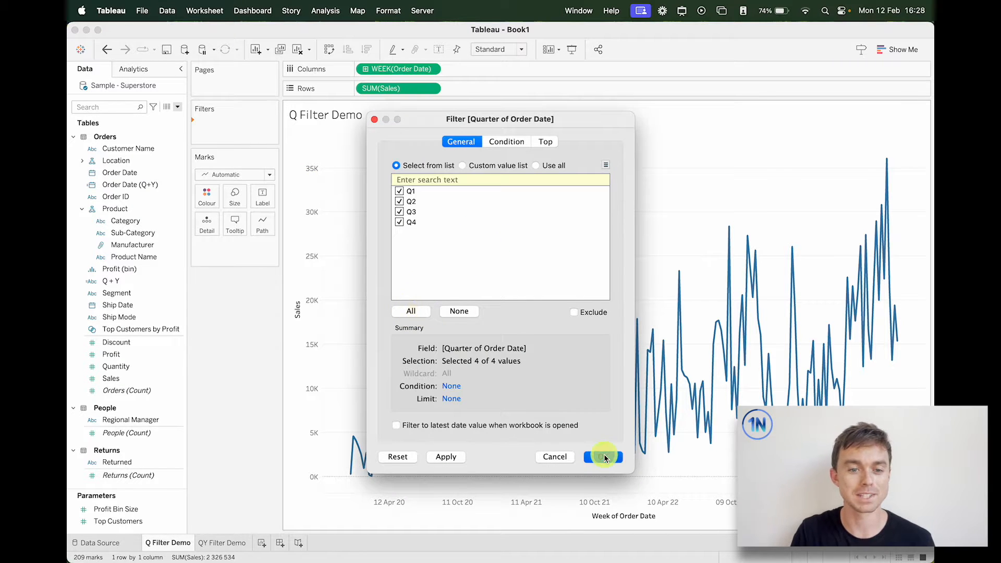
pyautogui.click(601, 457)
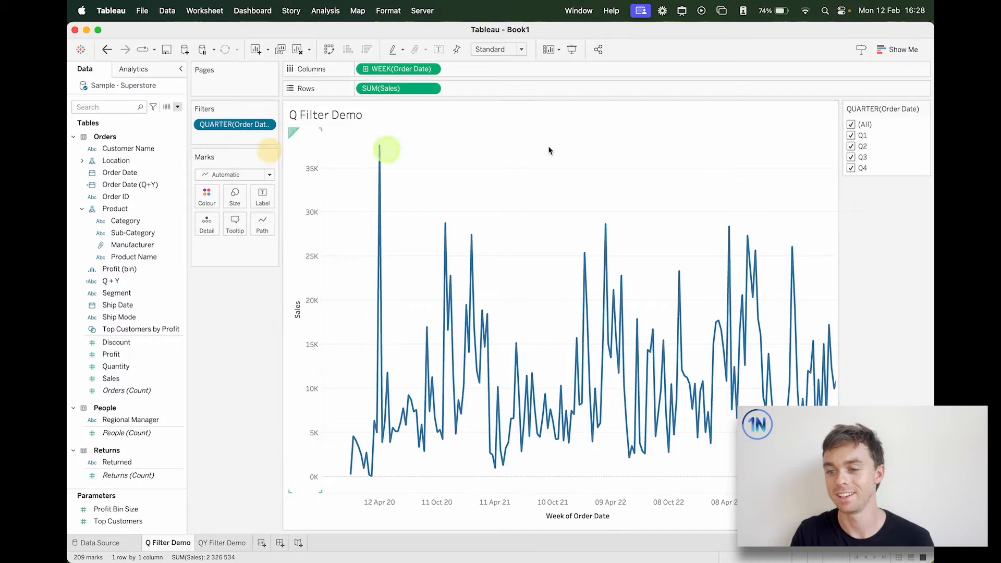
pyautogui.click(851, 134)
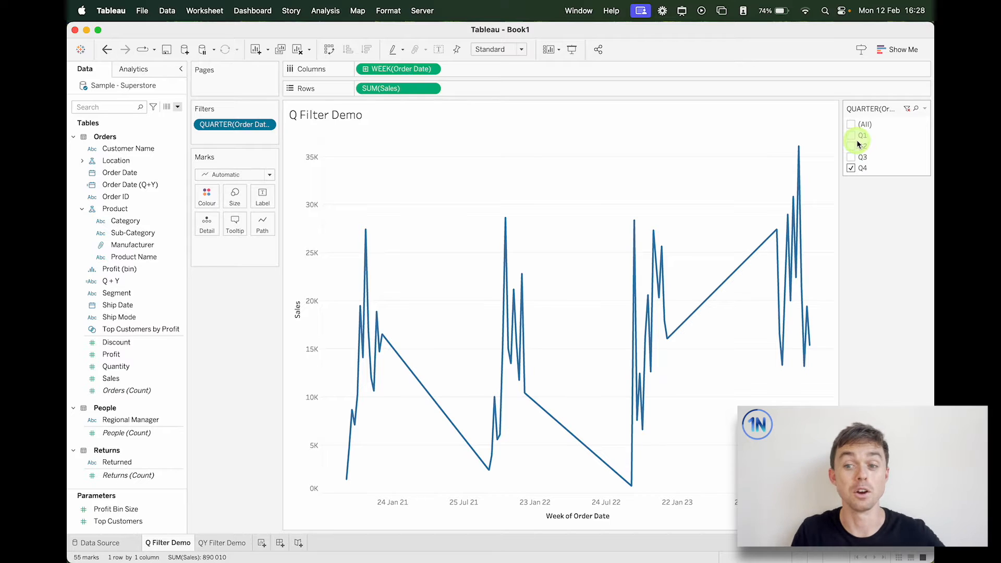
pyautogui.click(852, 125)
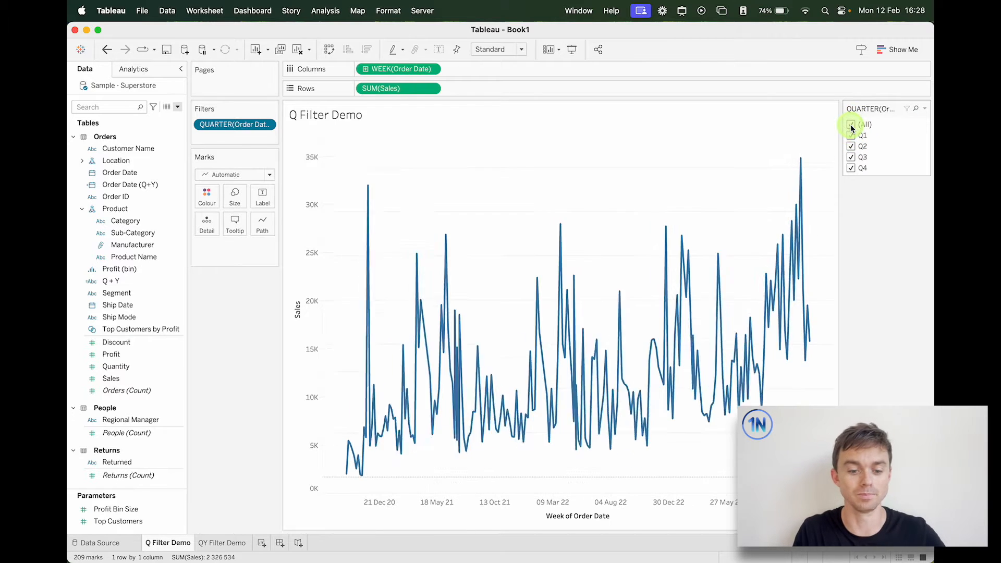
pyautogui.click(222, 543)
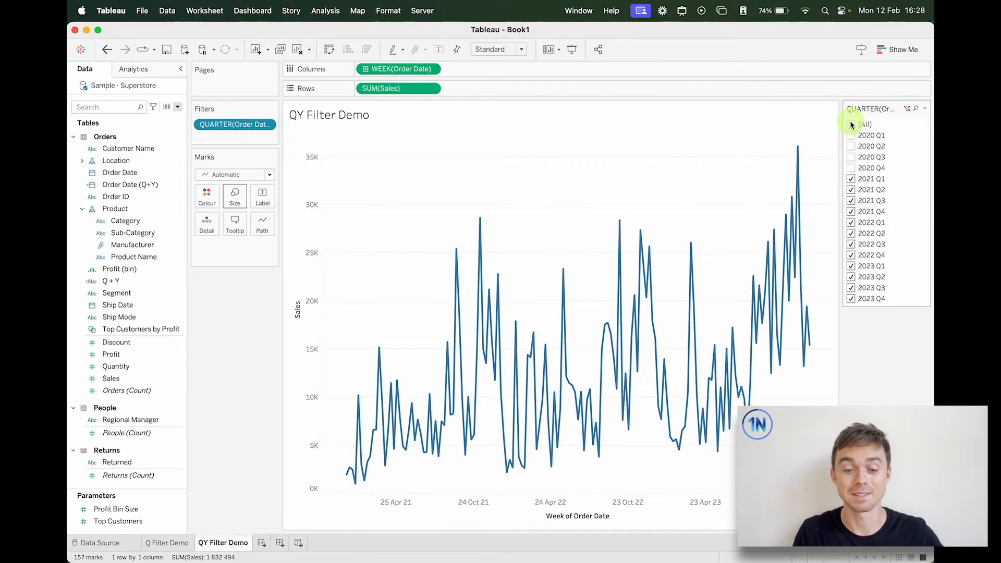
pyautogui.click(851, 124)
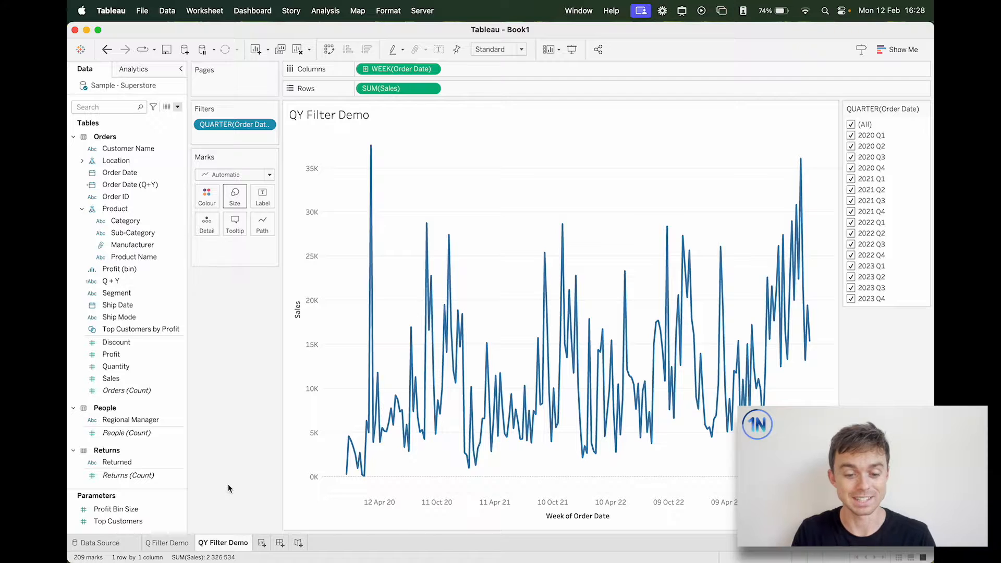
# On a new sheet, plot Sales by continuous WEEK(Order Date) and add a Quarter filter
pyautogui.click(294, 543)
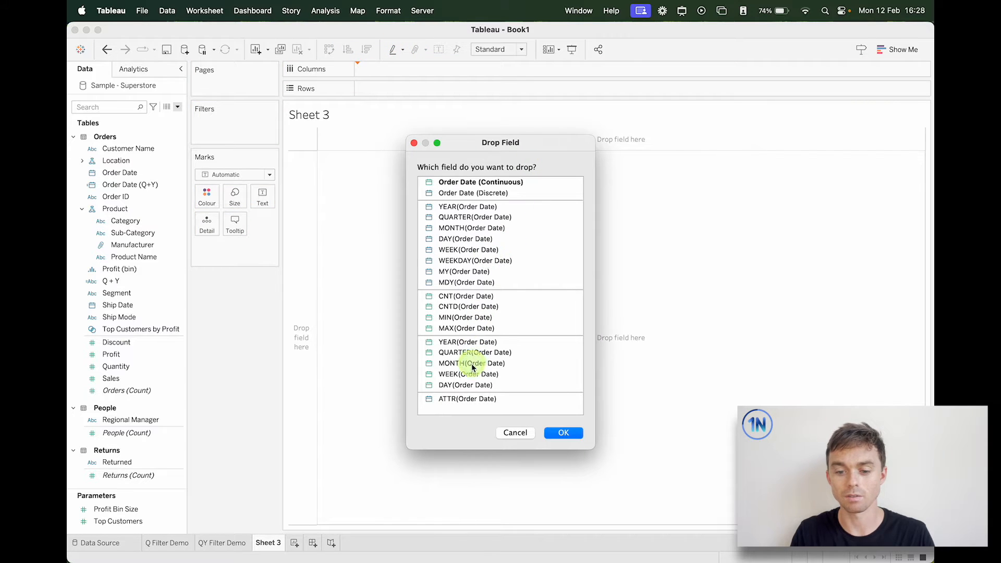
pyautogui.click(563, 433)
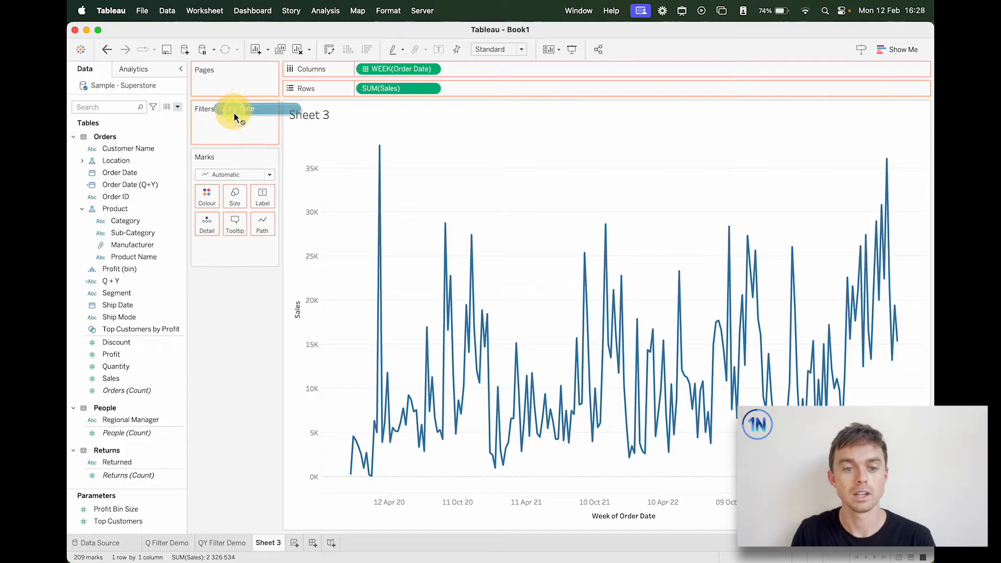
pyautogui.click(236, 109)
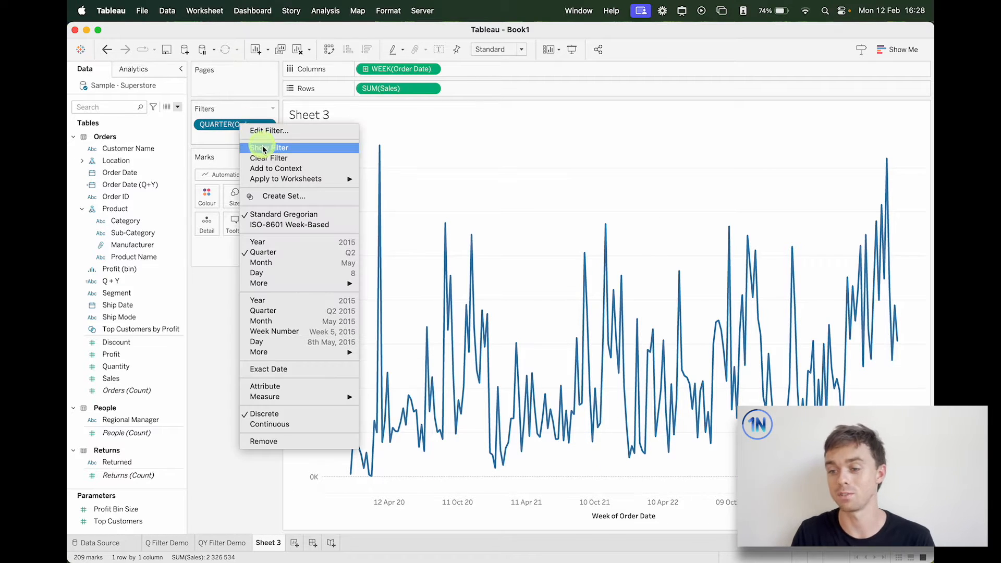
# Show Sheet 3's quarter filter as a continuous 2020 Q1 to 2023 Q4 range slider
pyautogui.click(270, 148)
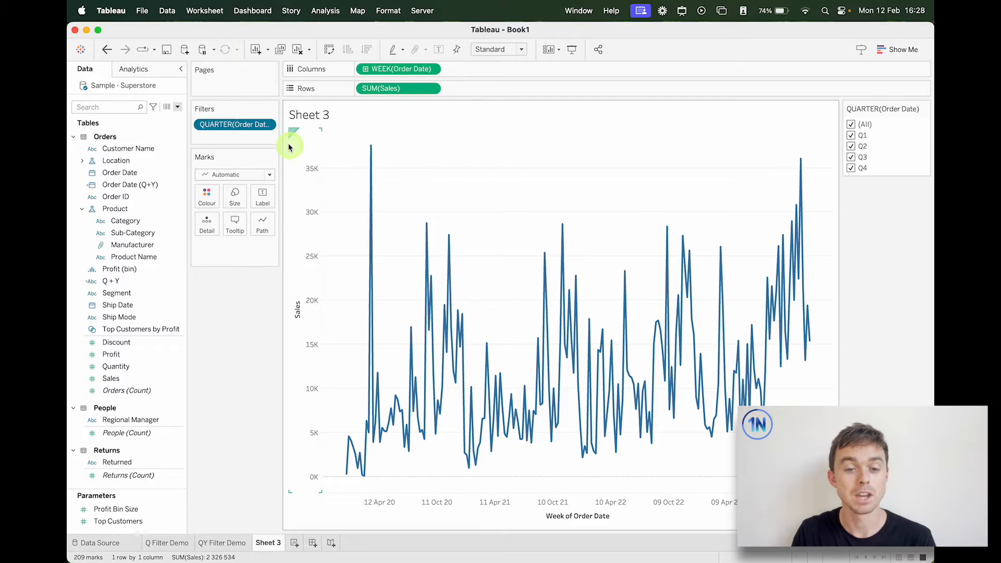
pyautogui.rightClick(234, 124)
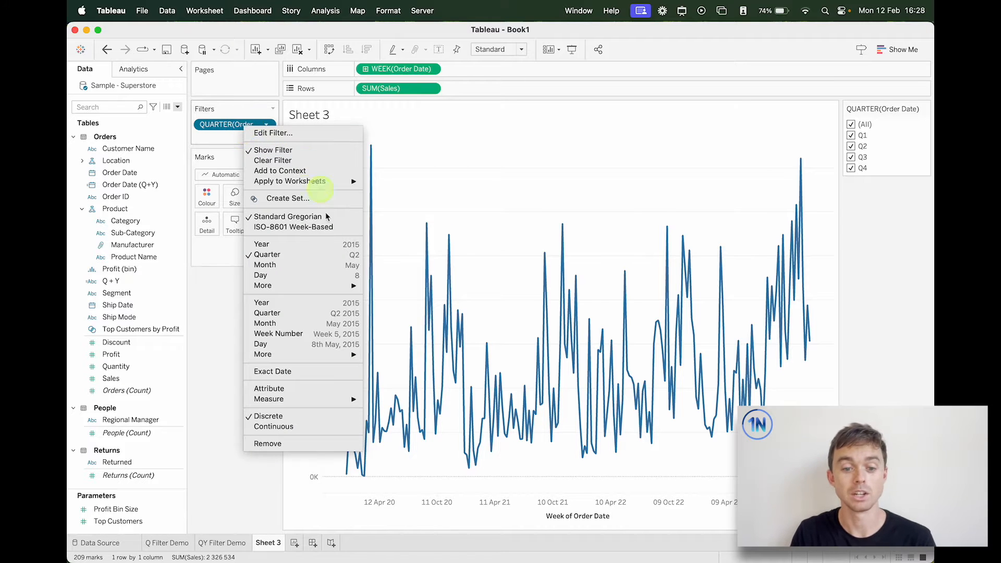
pyautogui.click(273, 133)
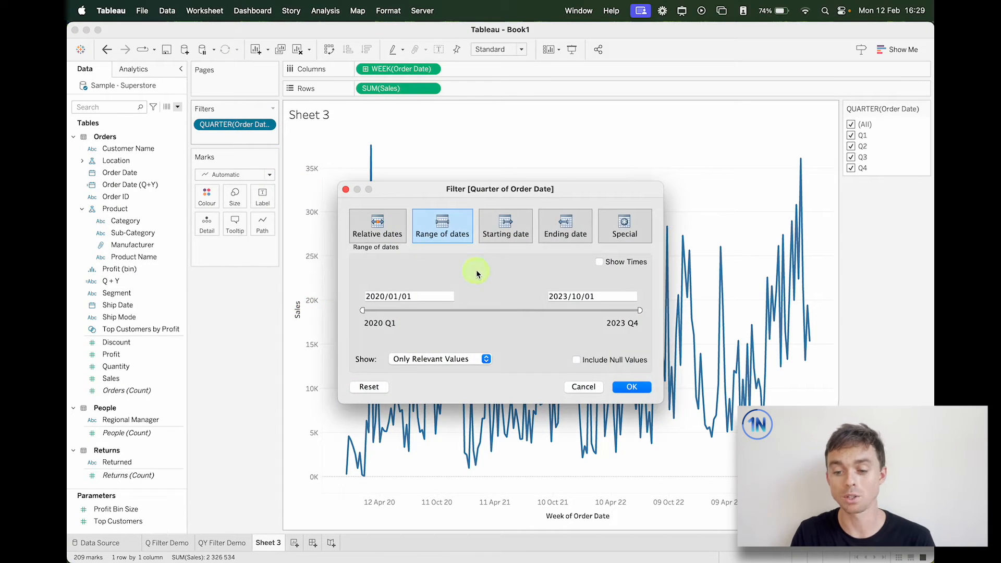
pyautogui.click(631, 387)
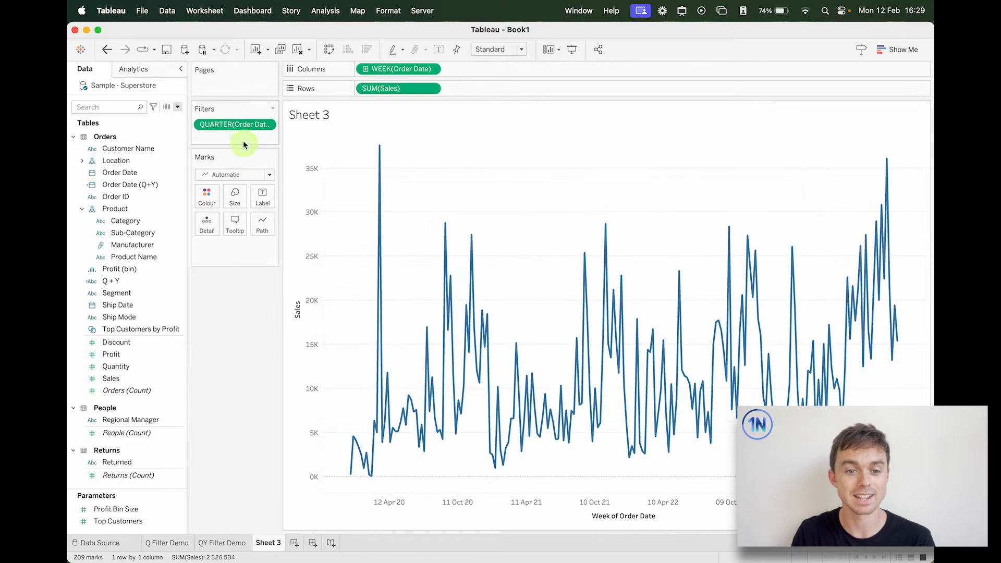
pyautogui.rightClick(235, 124)
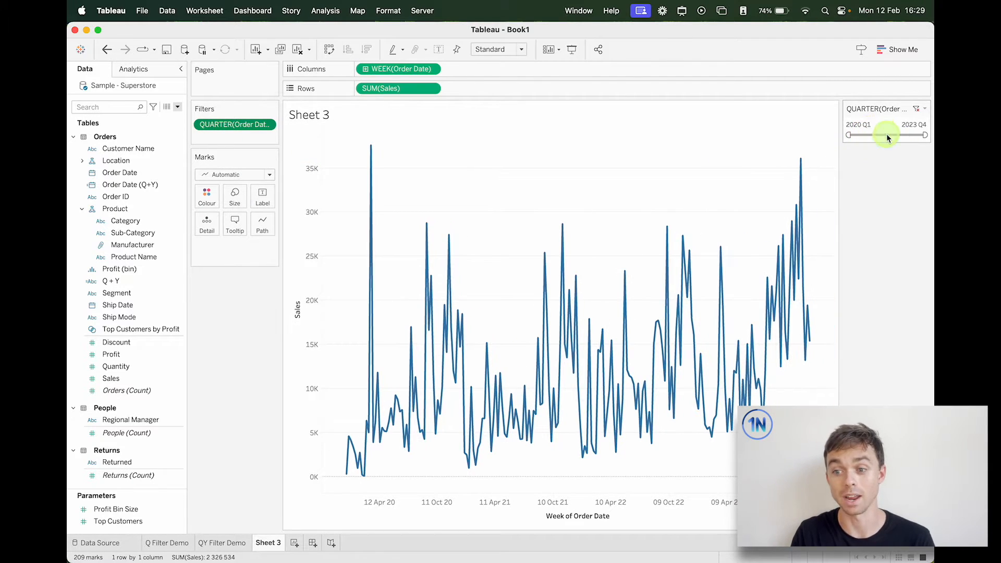
pyautogui.moveTo(850, 135); pyautogui.dragTo(873, 135)
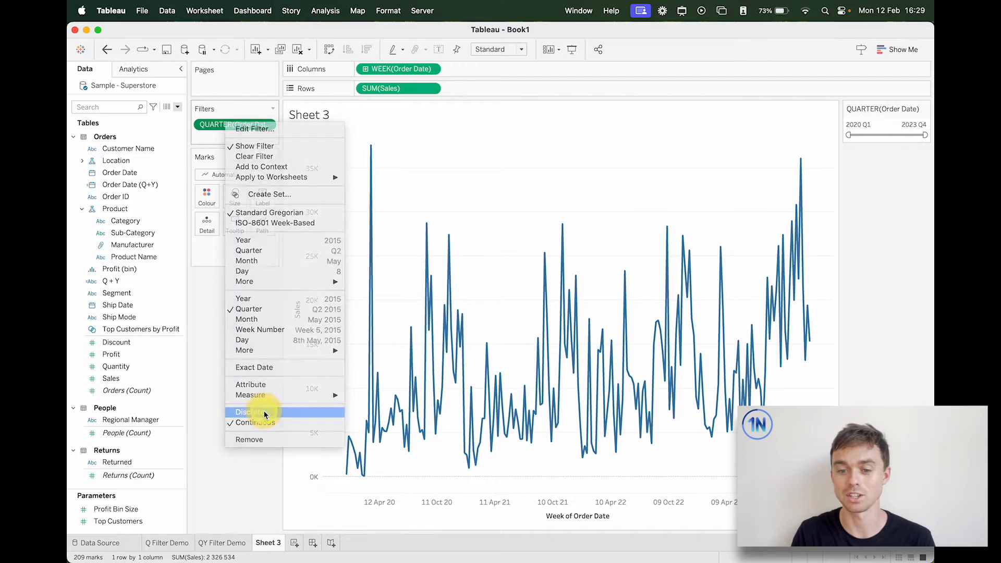
# Switch the QUARTER filter back to discrete and show its card listing all quarters checked
pyautogui.click(254, 128)
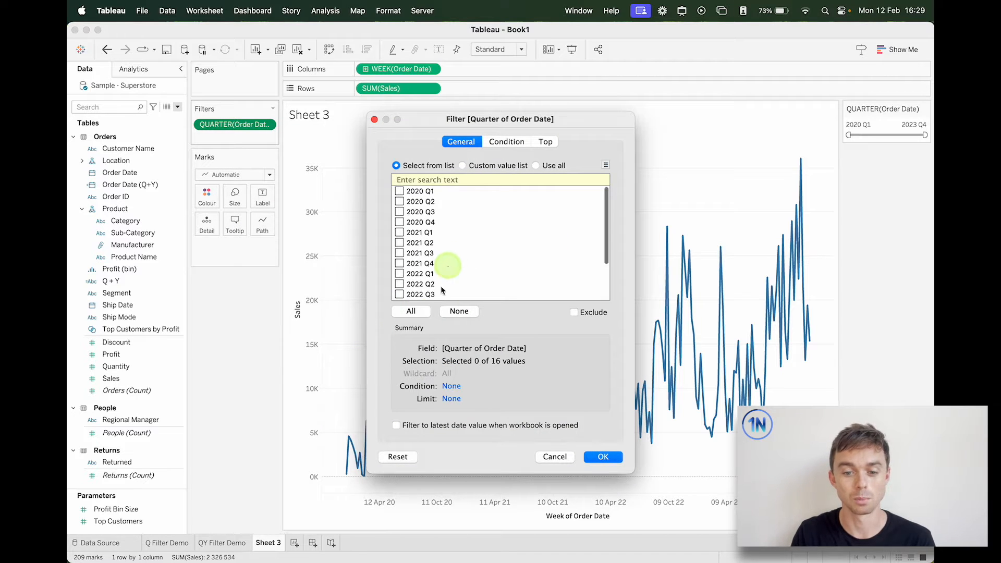
pyautogui.click(553, 457)
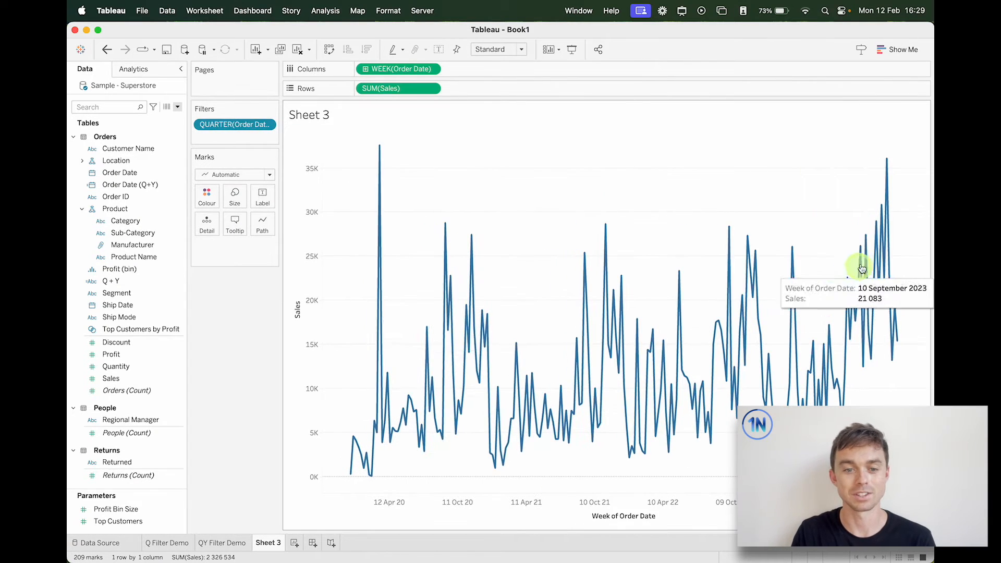
pyautogui.rightClick(234, 124)
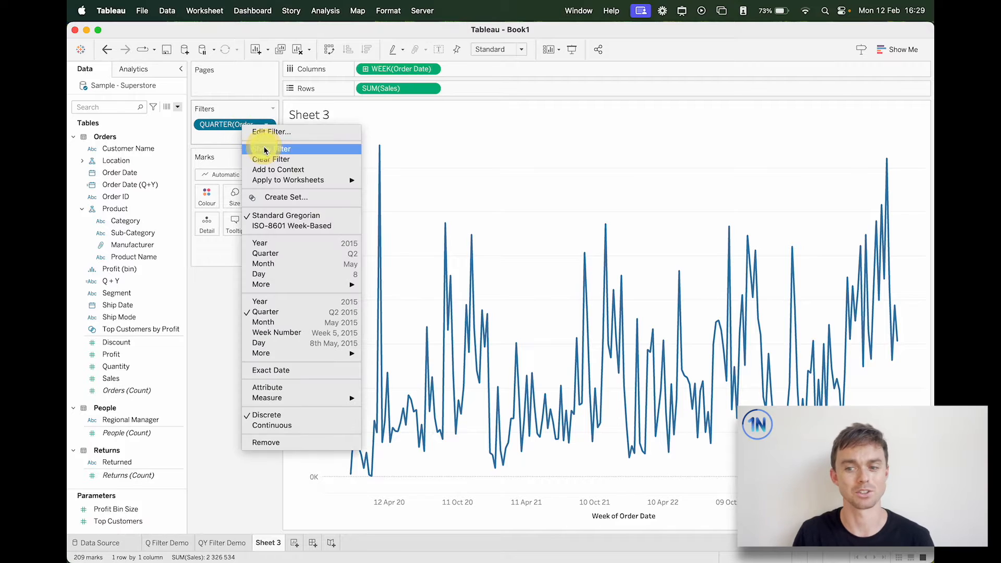
pyautogui.click(276, 149)
pyautogui.write('Option')
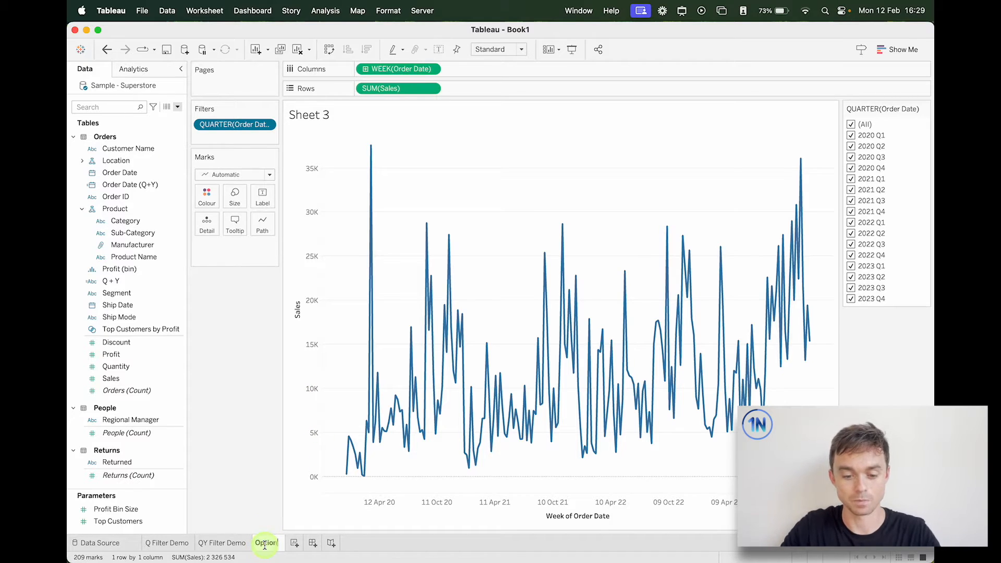
# Rename Sheet 3 to Option 1 and duplicate it as an unfiltered Option 2
pyautogui.click(331, 543)
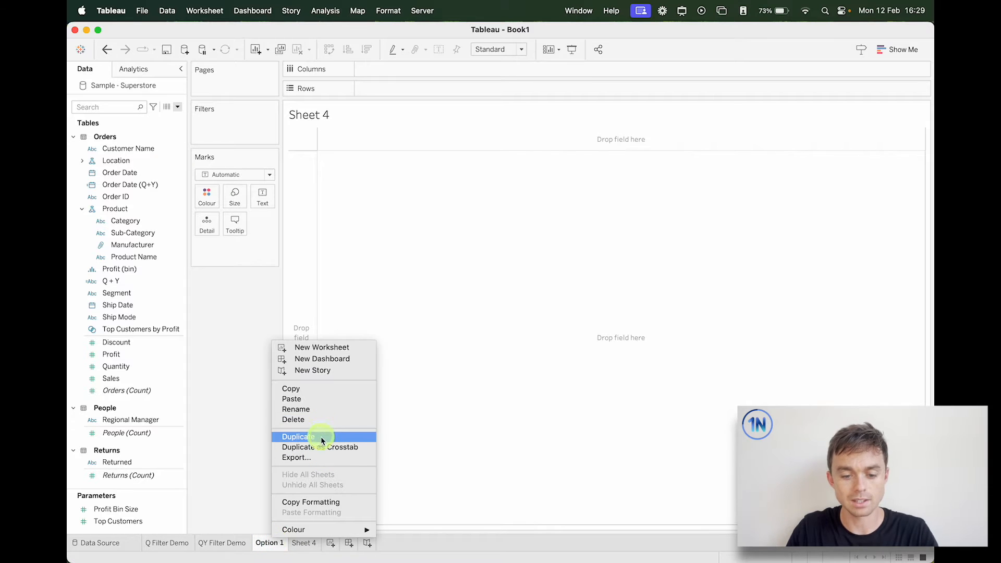
pyautogui.click(298, 437)
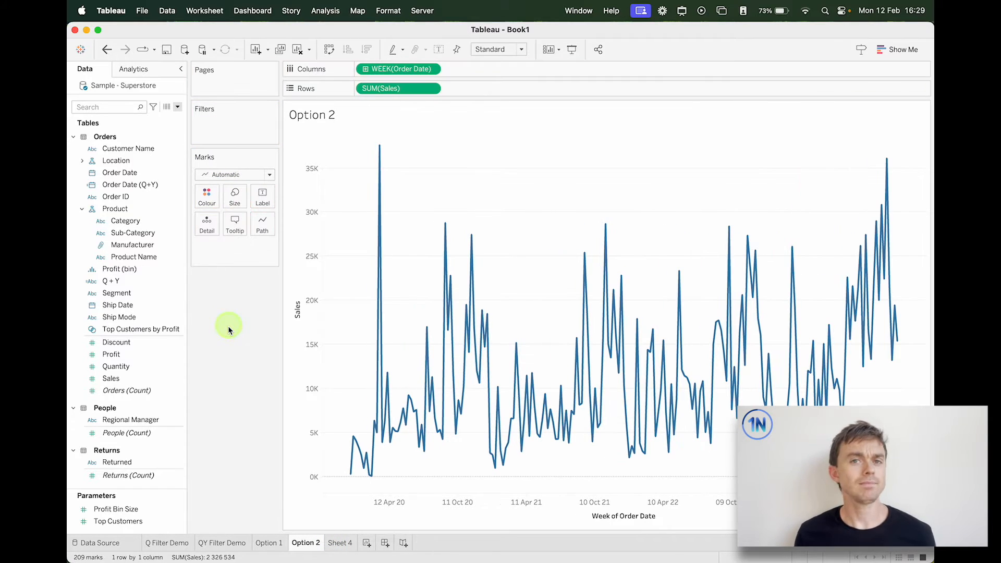
pyautogui.moveTo(230, 330)
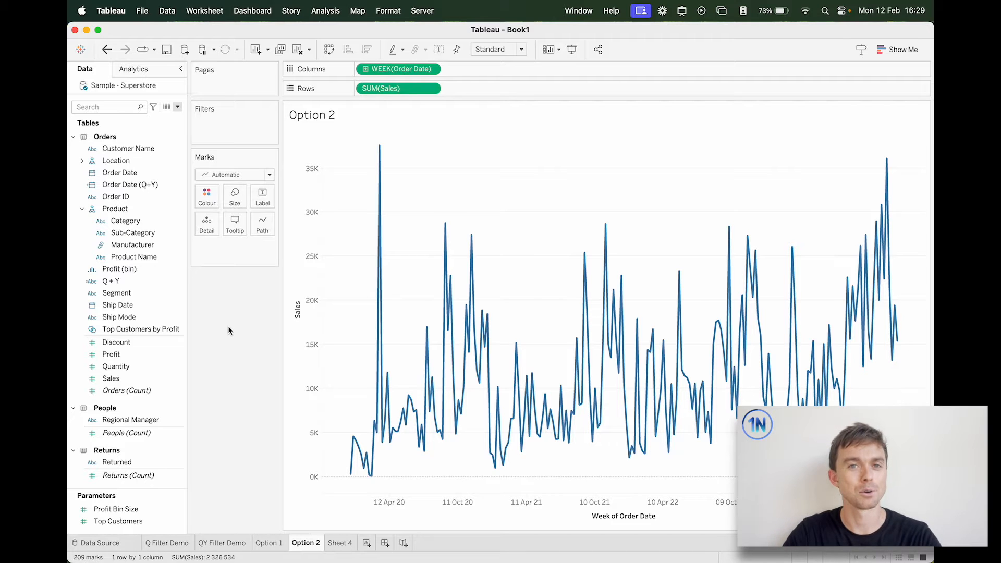
pyautogui.click(116, 196)
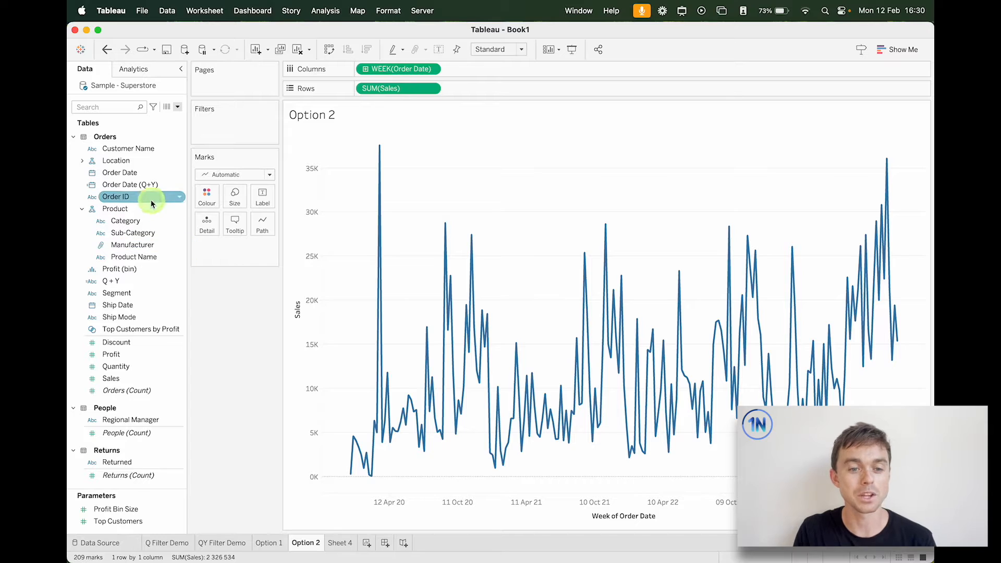
# Create custom date Order Date (Y + Q) from Order Date with Quarters detail as date values
pyautogui.rightClick(119, 173)
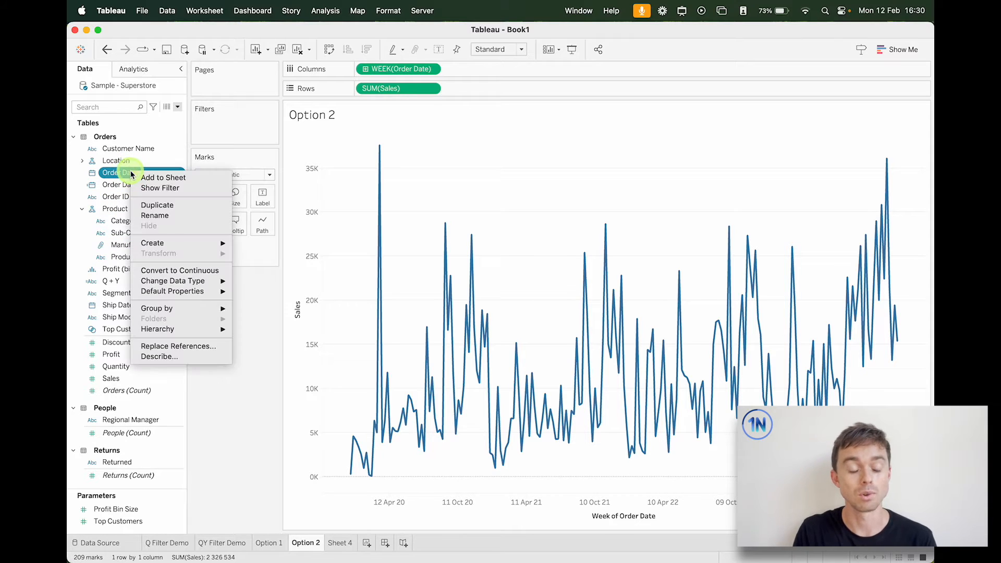
pyautogui.moveTo(208, 243)
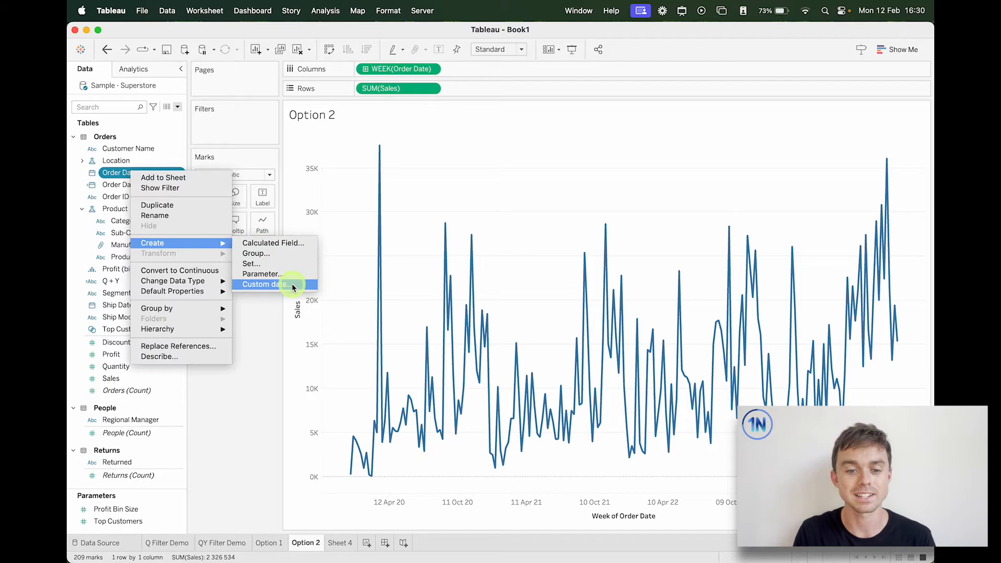
pyautogui.click(264, 284)
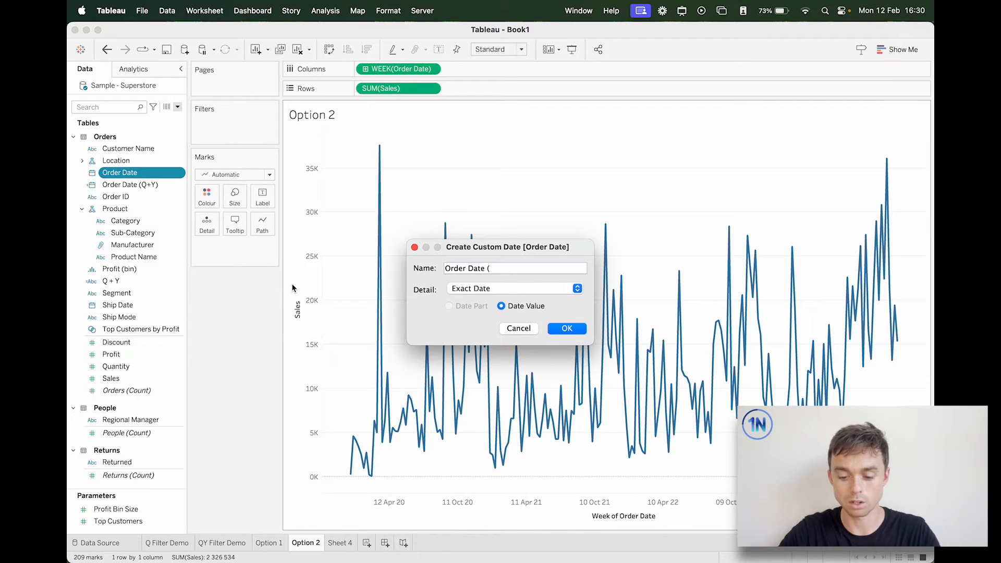
pyautogui.write('Y +')
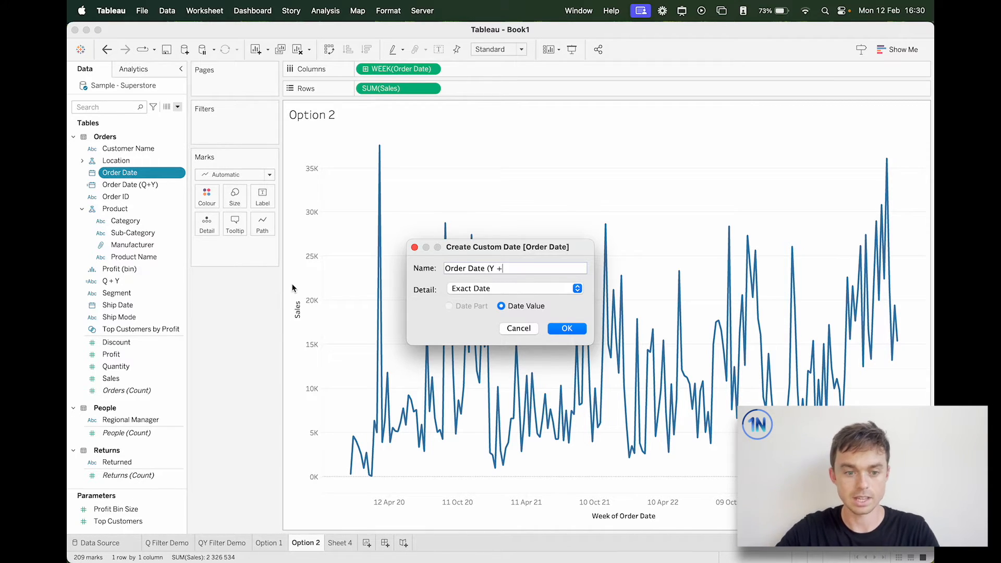
pyautogui.write('Q)')
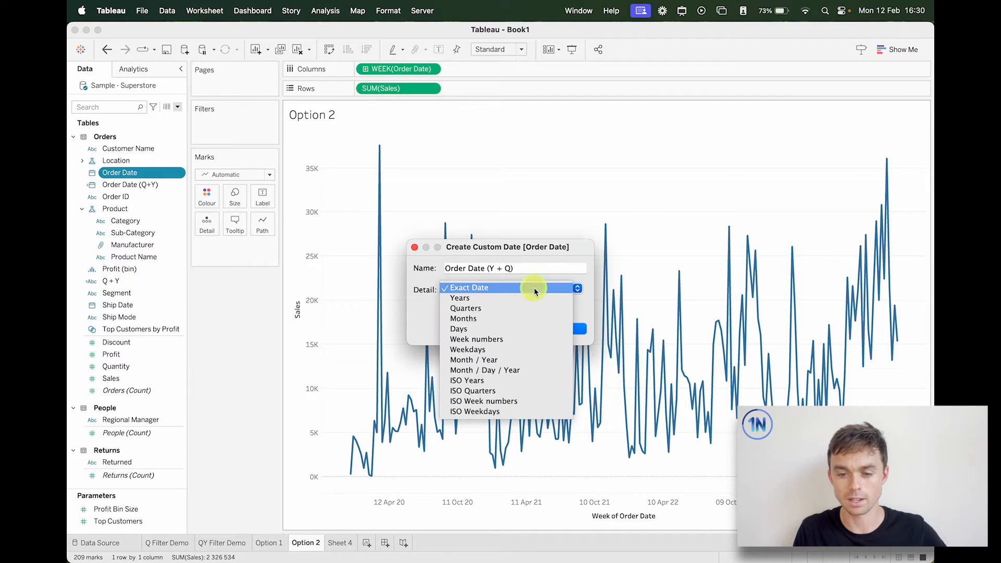
pyautogui.click(466, 308)
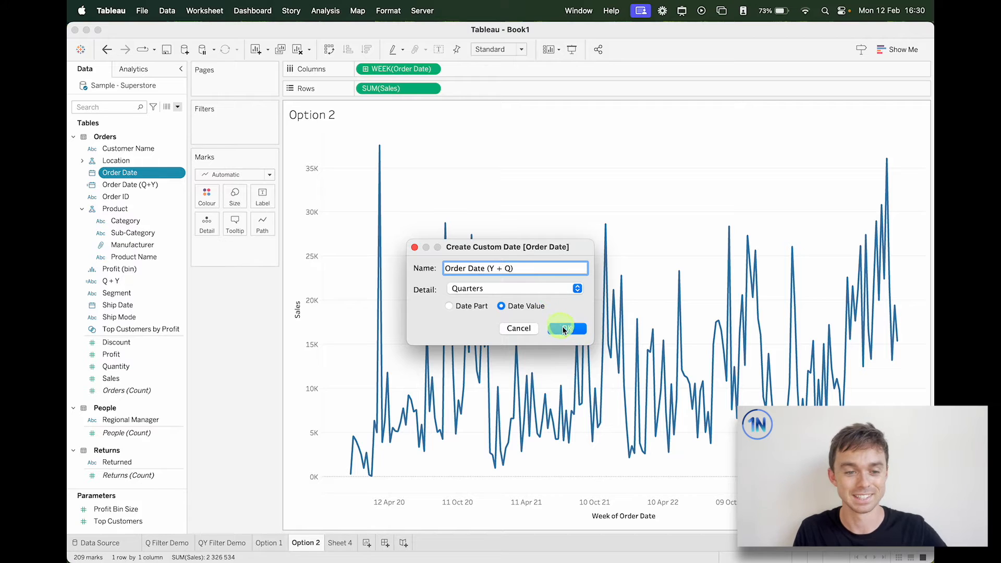
pyautogui.click(567, 328)
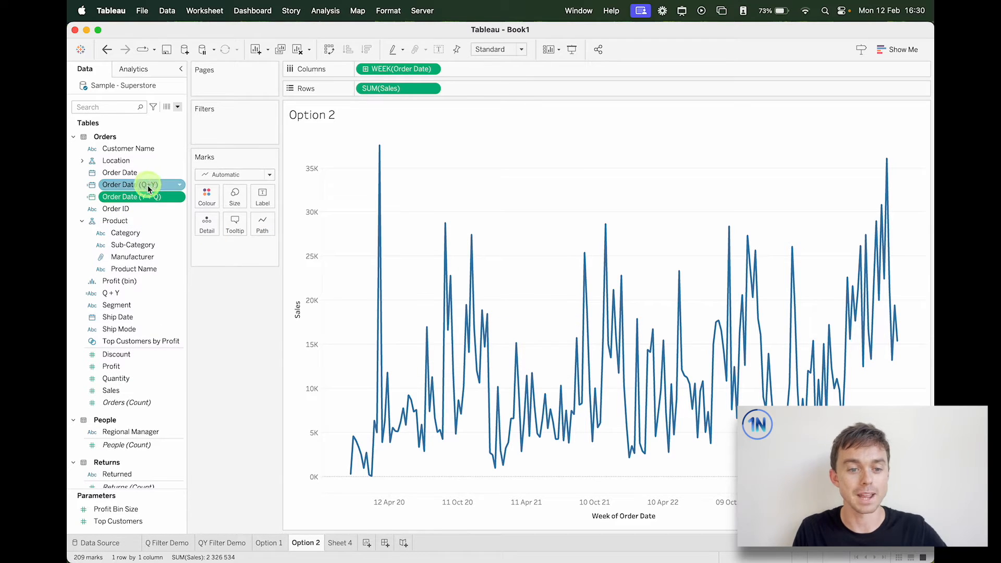
# Filter Option 2 on Order Date (Y + Q) using individual dates for each quarter
pyautogui.click(131, 196)
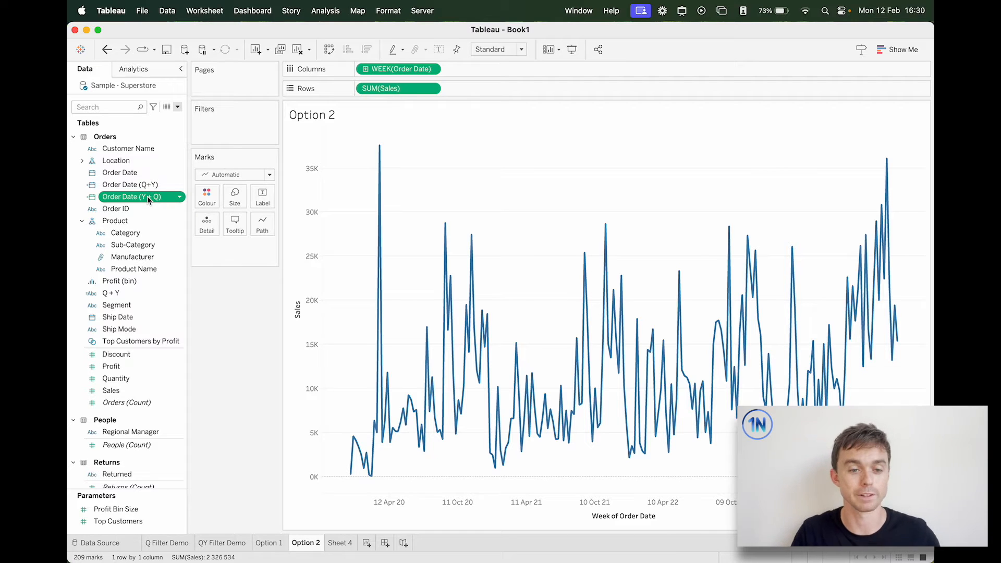
pyautogui.doubleClick(132, 196)
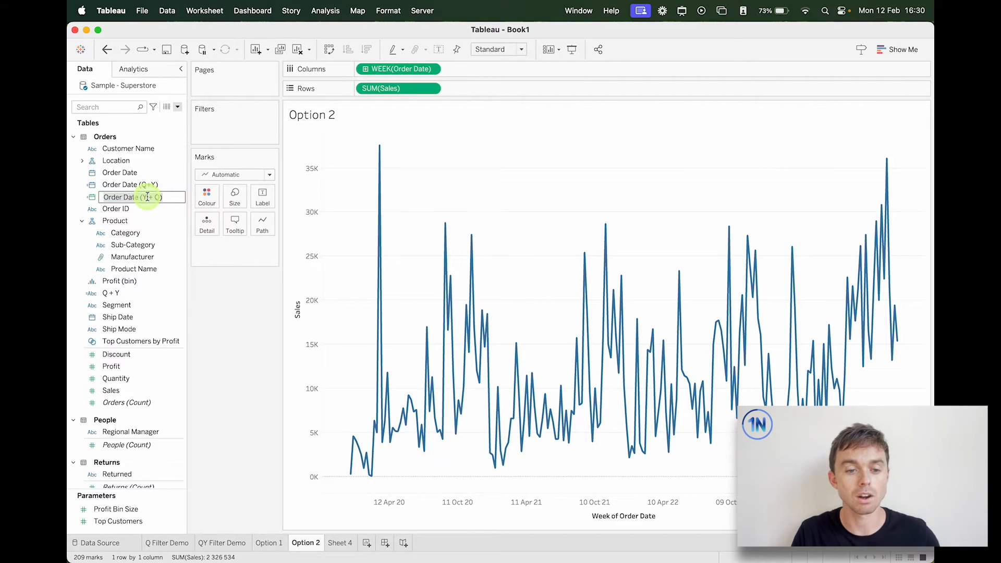
pyautogui.click(128, 196)
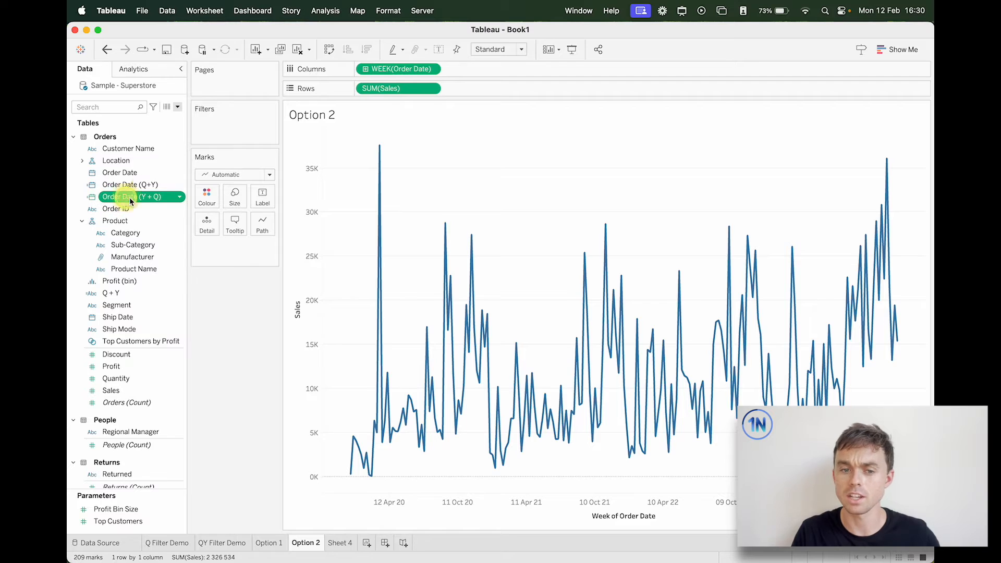
pyautogui.moveTo(130, 196); pyautogui.dragTo(224, 121)
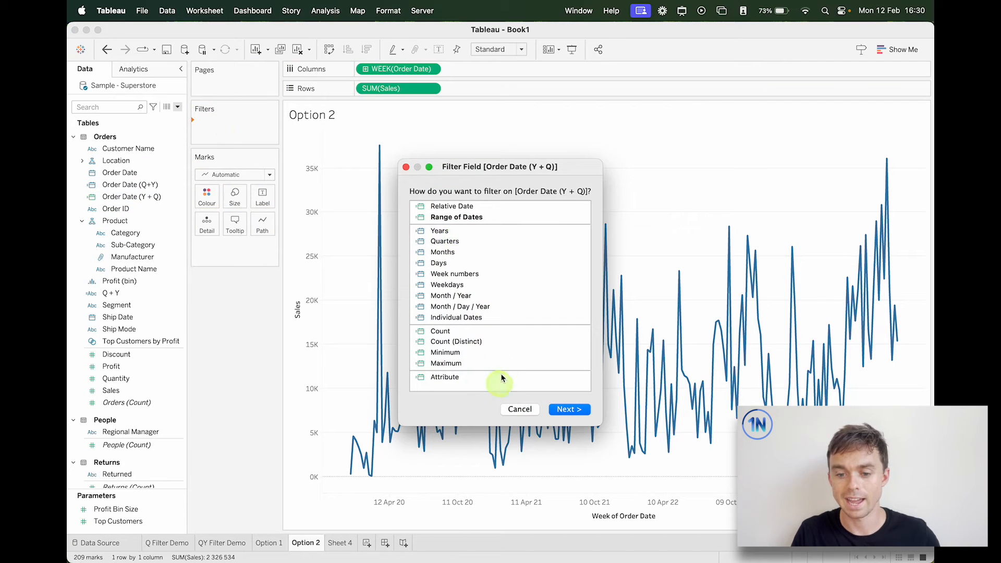
pyautogui.click(520, 410)
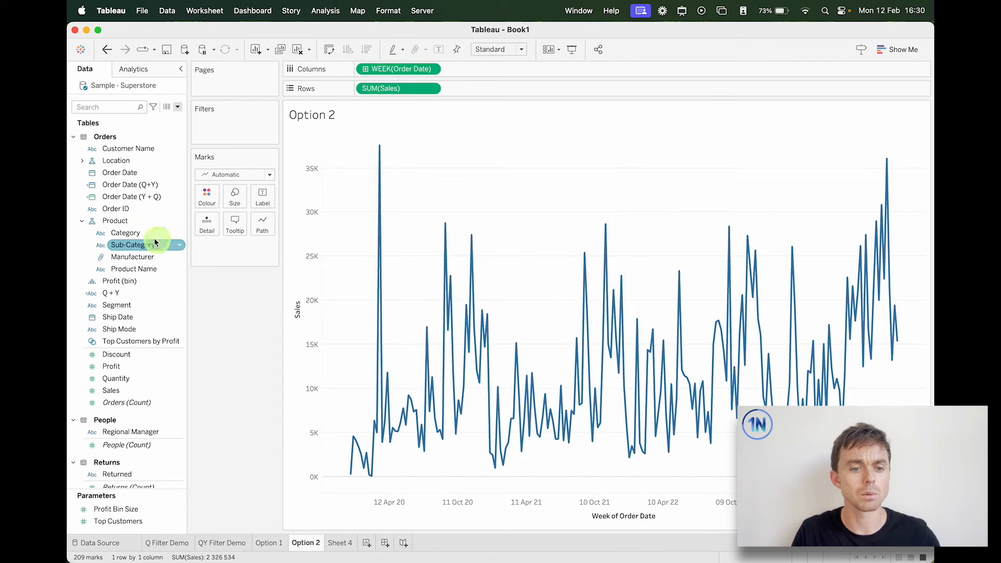
pyautogui.rightClick(131, 196)
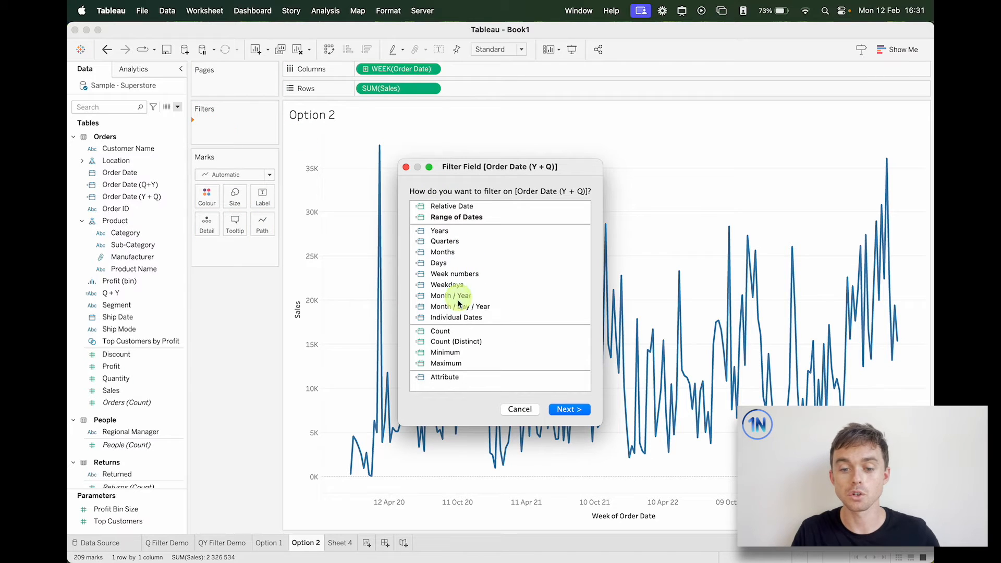
pyautogui.click(456, 317)
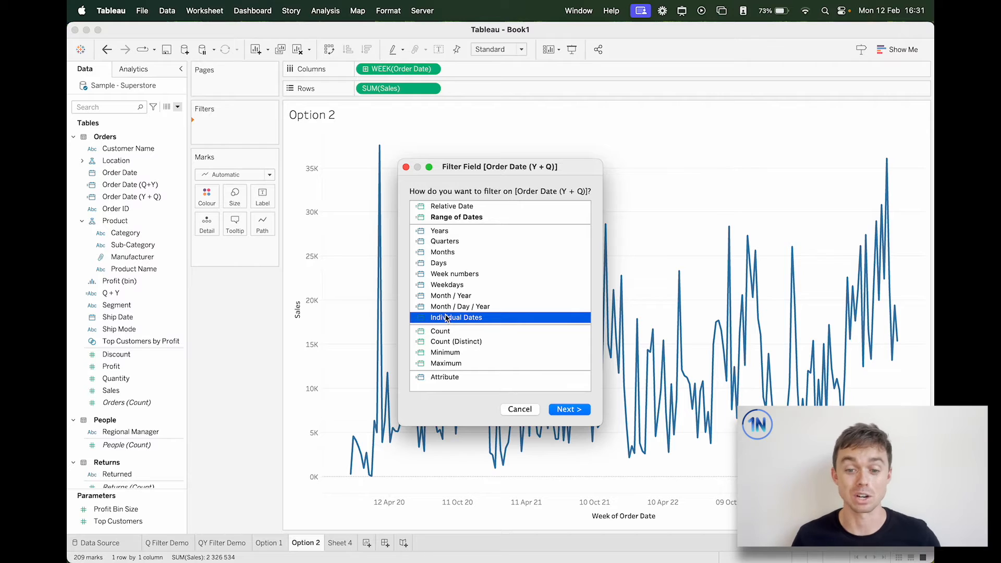
pyautogui.click(520, 410)
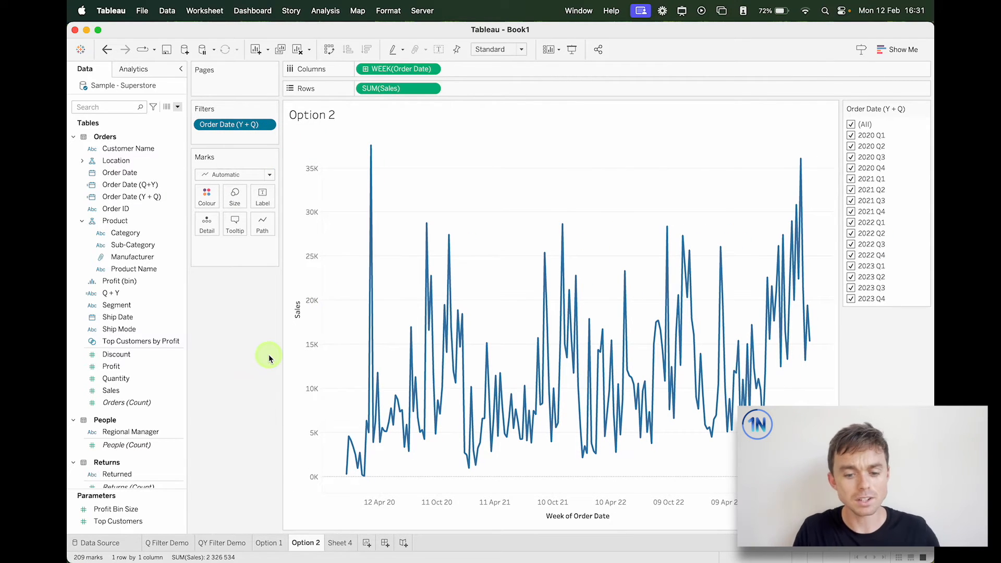
# Duplicate the Option 2 sheet and rename the copy Option 3
pyautogui.rightClick(306, 543)
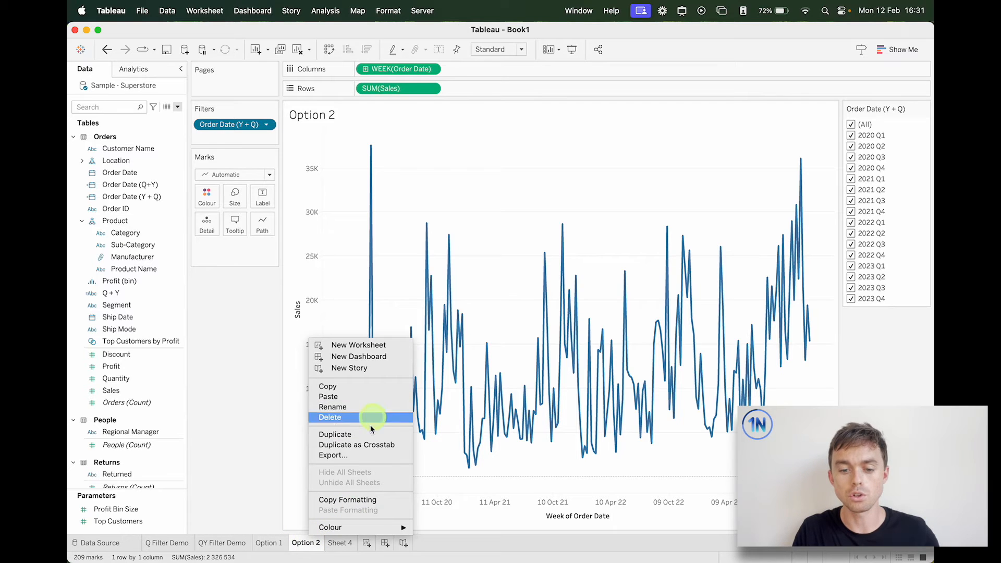
pyautogui.click(335, 434)
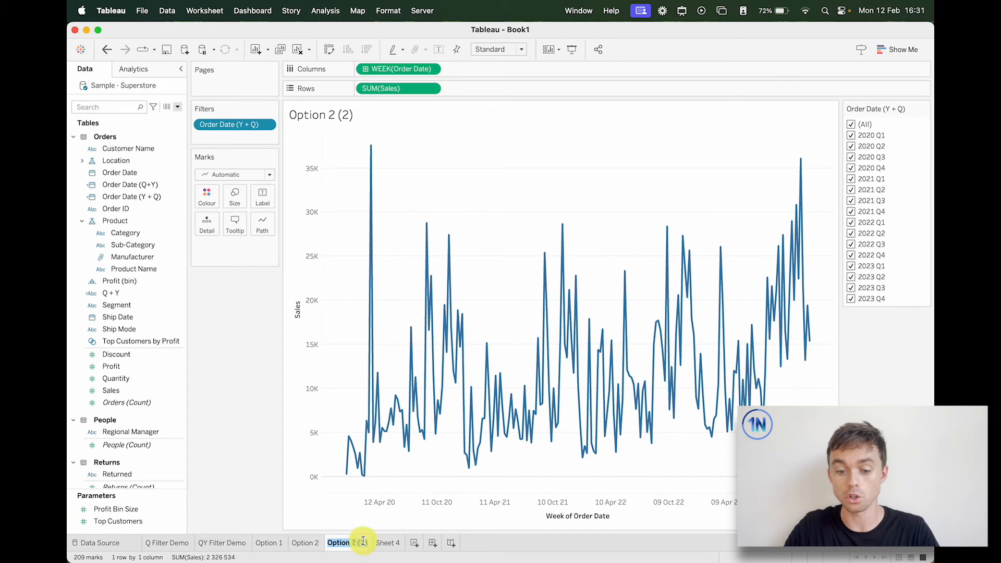
pyautogui.doubleClick(339, 543)
pyautogui.write('3')
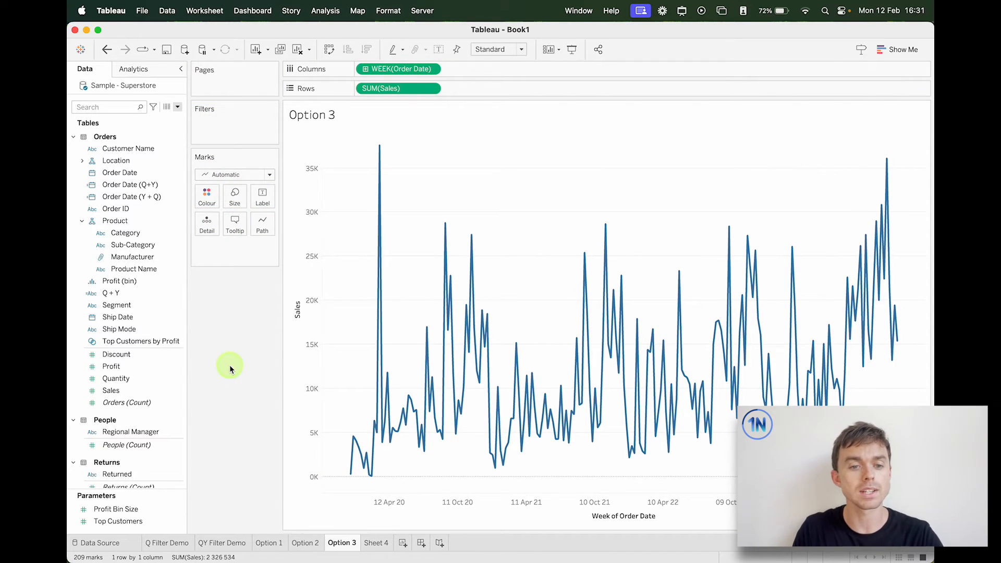
# Create calculated field Date Quarter Filter as STR(YEAR([Order Date])) + ' ' + STR(QUARTER([Order Date]))
pyautogui.click(178, 106)
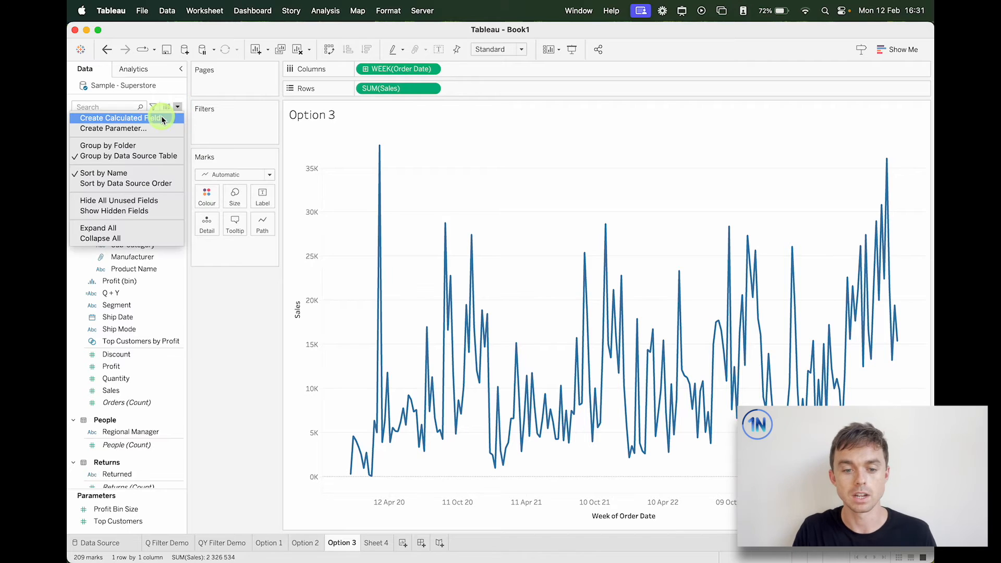
pyautogui.click(118, 118)
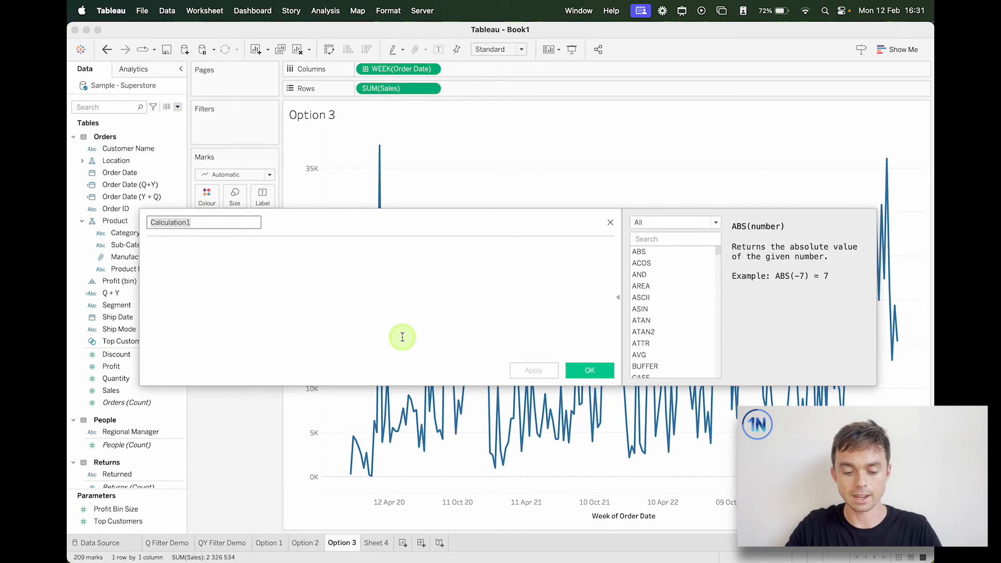
pyautogui.write('Date')
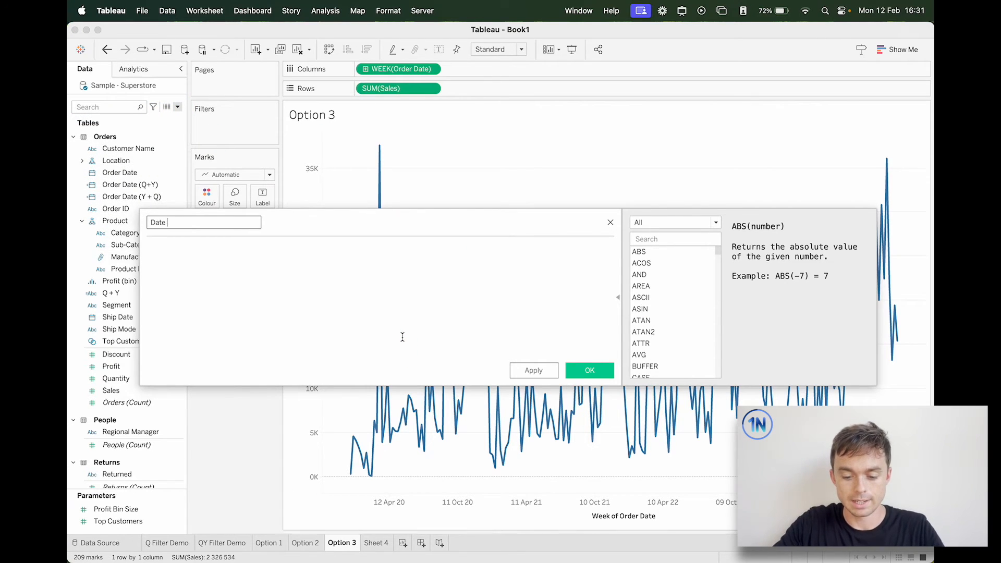
pyautogui.write('Quarter Filter')
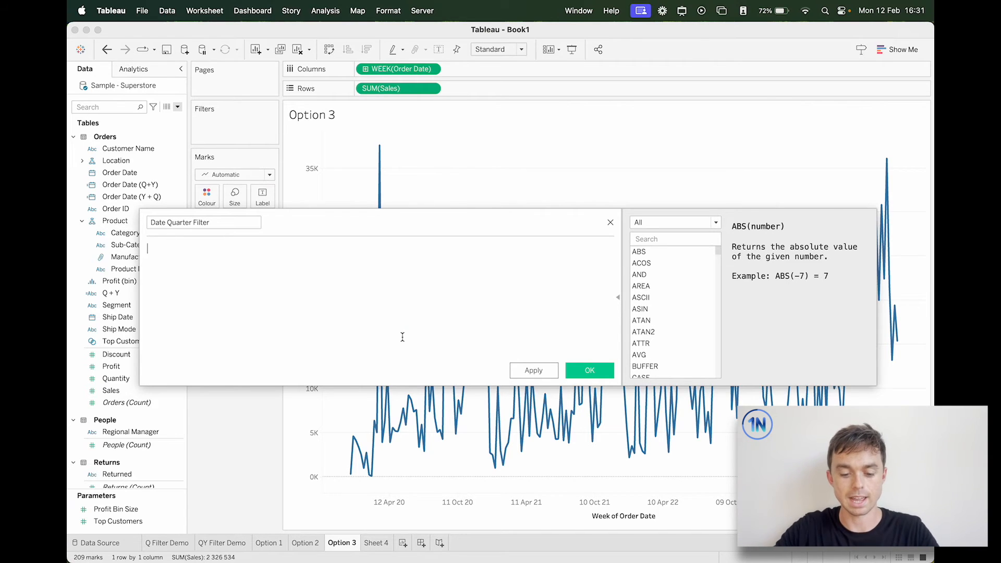
pyautogui.write("STR(YEAR([Order Date])) + ' ' + ST")
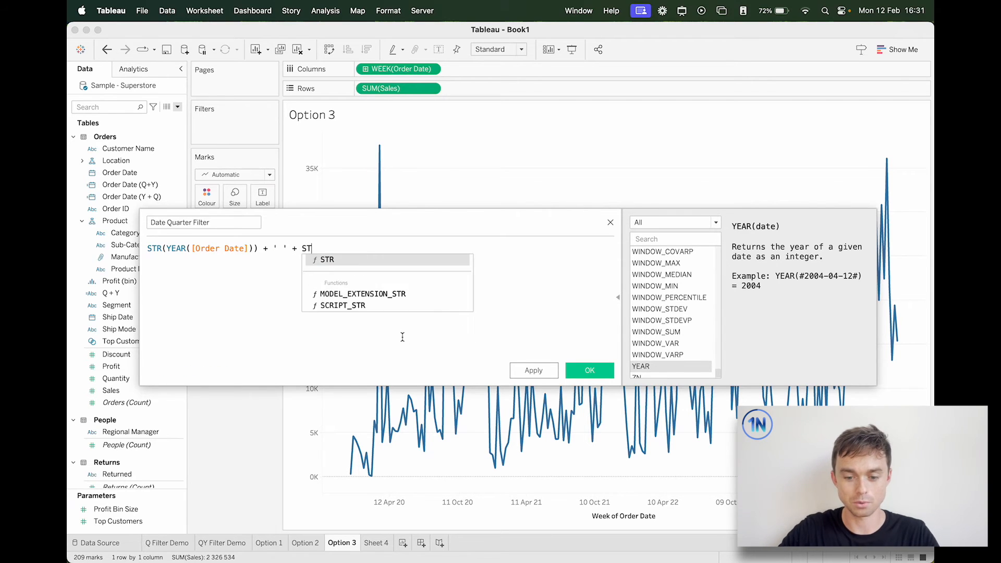
pyautogui.write('R(Qu')
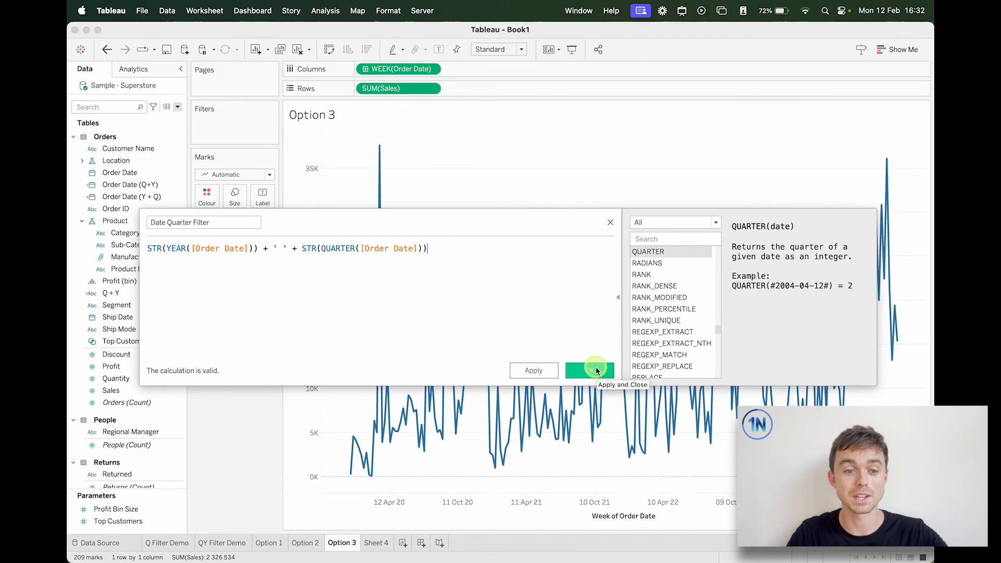
pyautogui.click(589, 370)
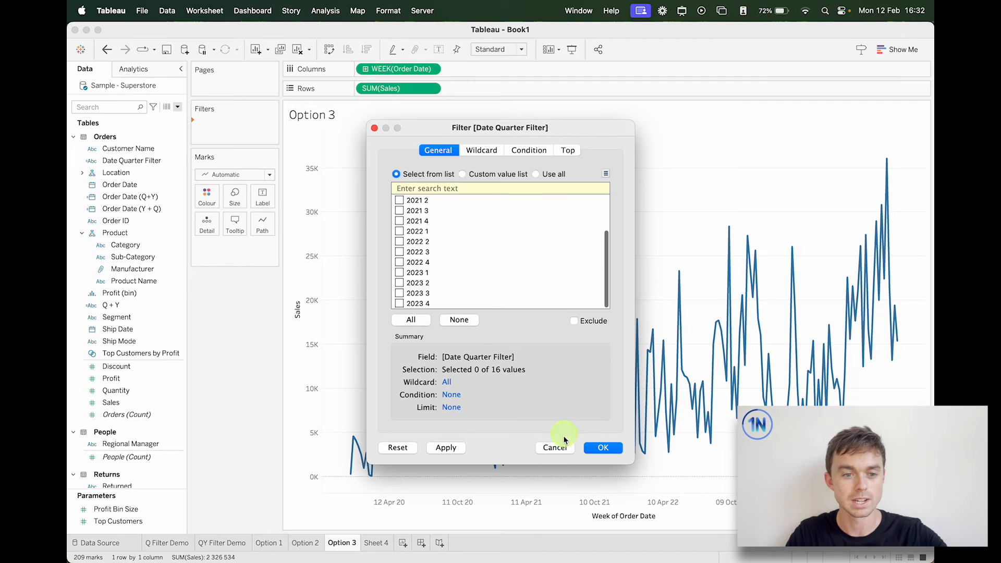
# Edit Date Quarter Filter to join with ' Q' so values read like 2020 Q1
pyautogui.rightClick(131, 160)
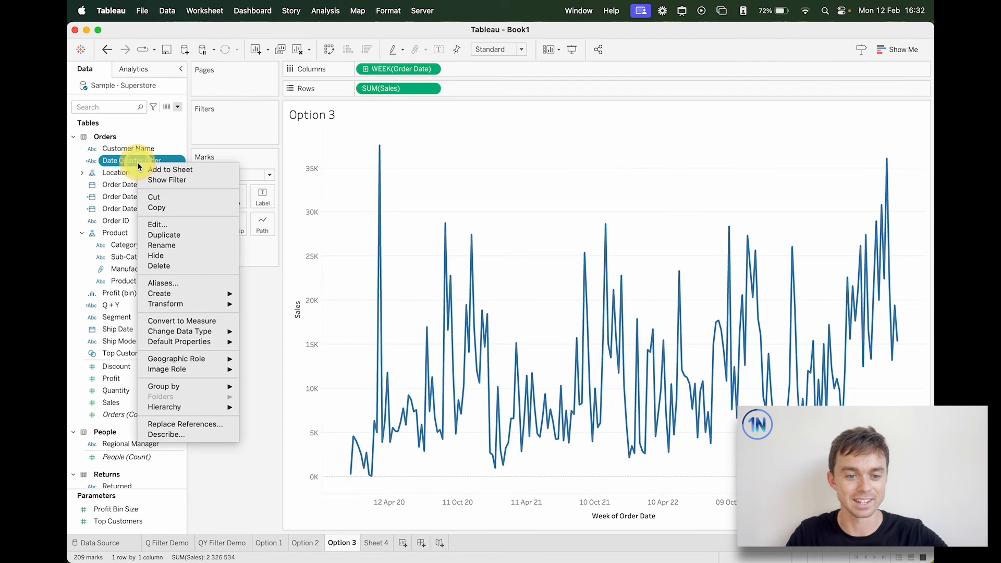
pyautogui.click(157, 224)
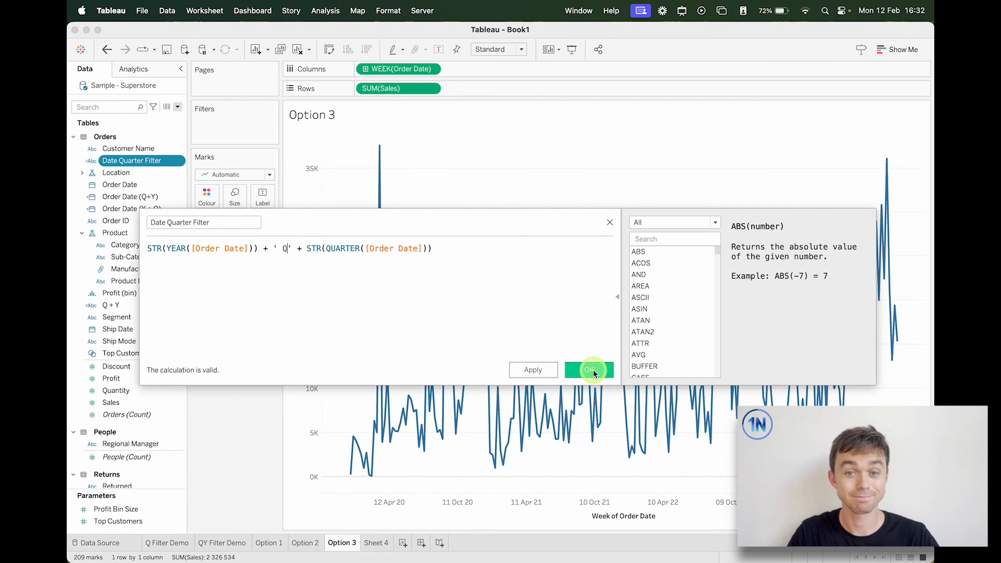
pyautogui.click(588, 370)
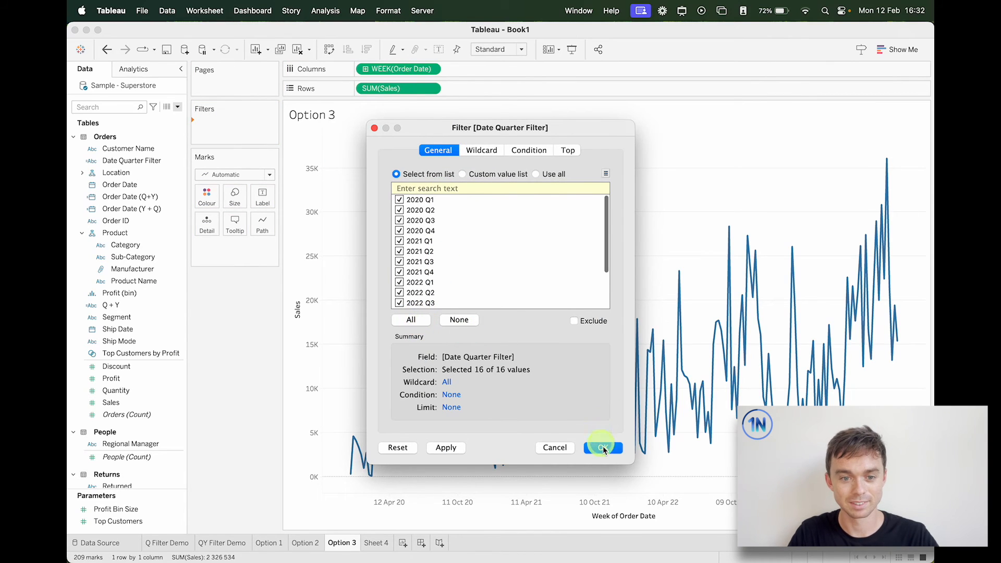
# Apply Date Quarter Filter to Option 3, show its card, and exclude 2023 Q1–Q4
pyautogui.click(601, 447)
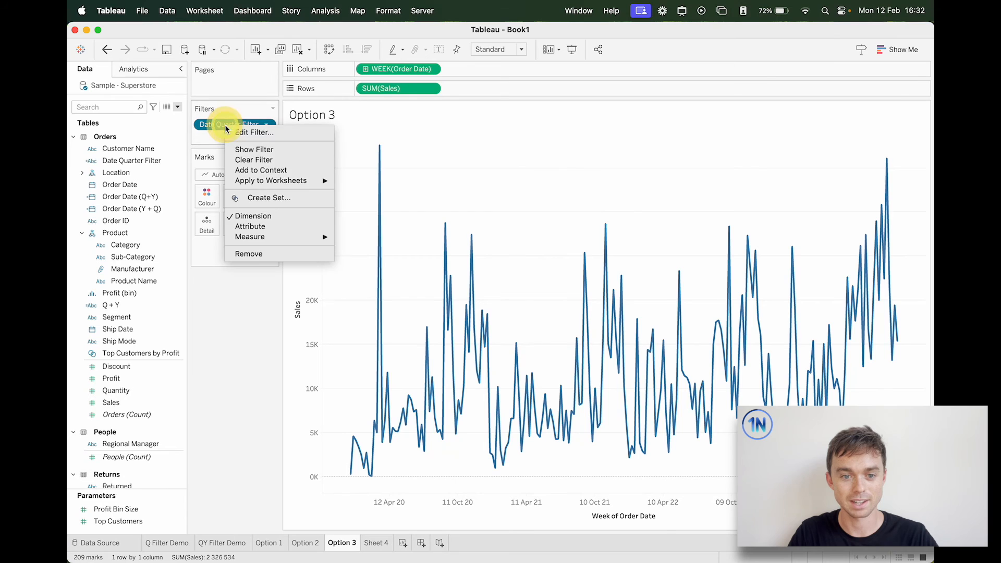
pyautogui.click(254, 149)
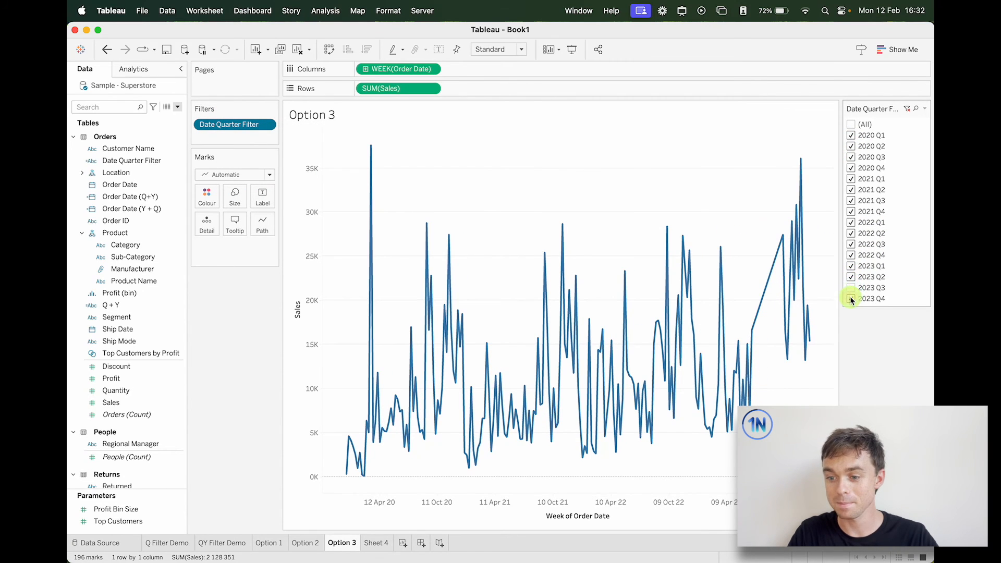
pyautogui.click(851, 299)
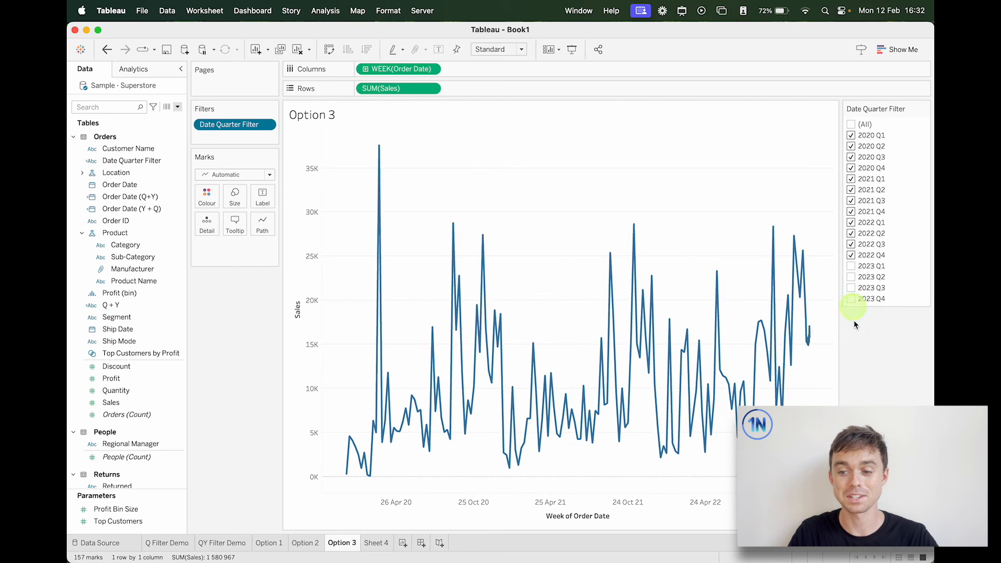